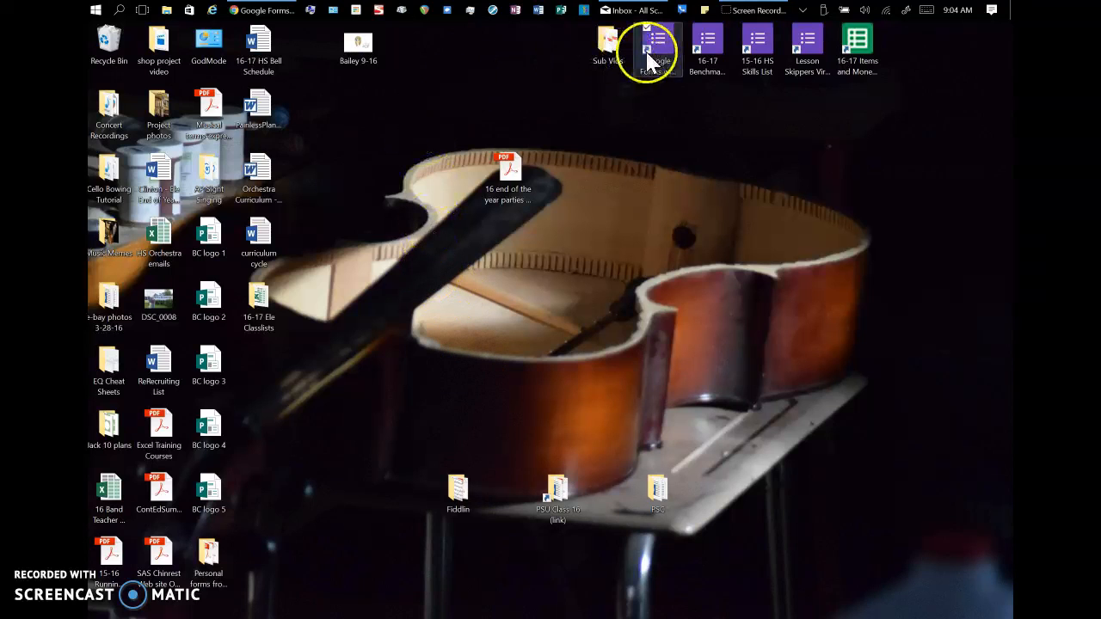
{"action": "mouse_move", "coordinate": [808, 50]}
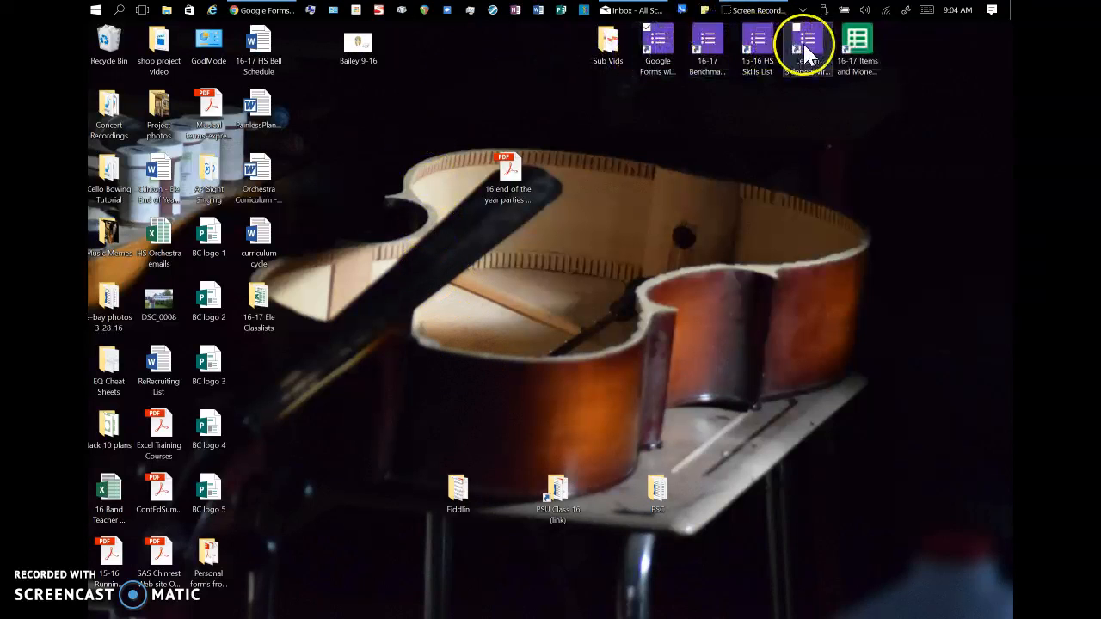
{"action": "mouse_move", "coordinate": [655, 53]}
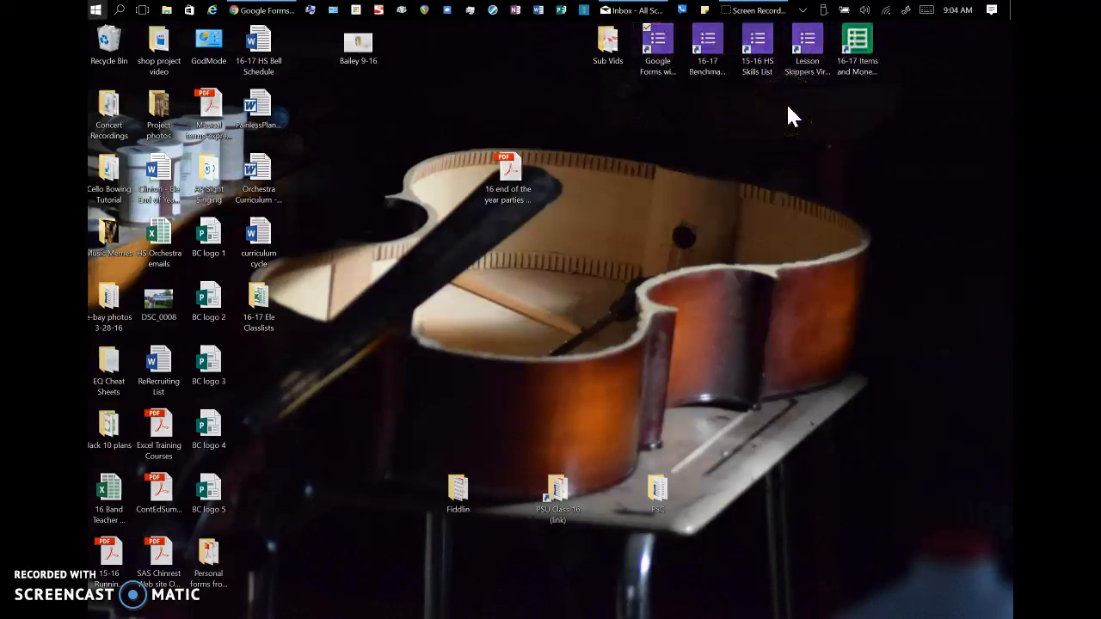
- Restore the 'Google Forms with Clinton' form window from the taskbar into view in Chrome
{"action": "left_click", "coordinate": [96, 10]}
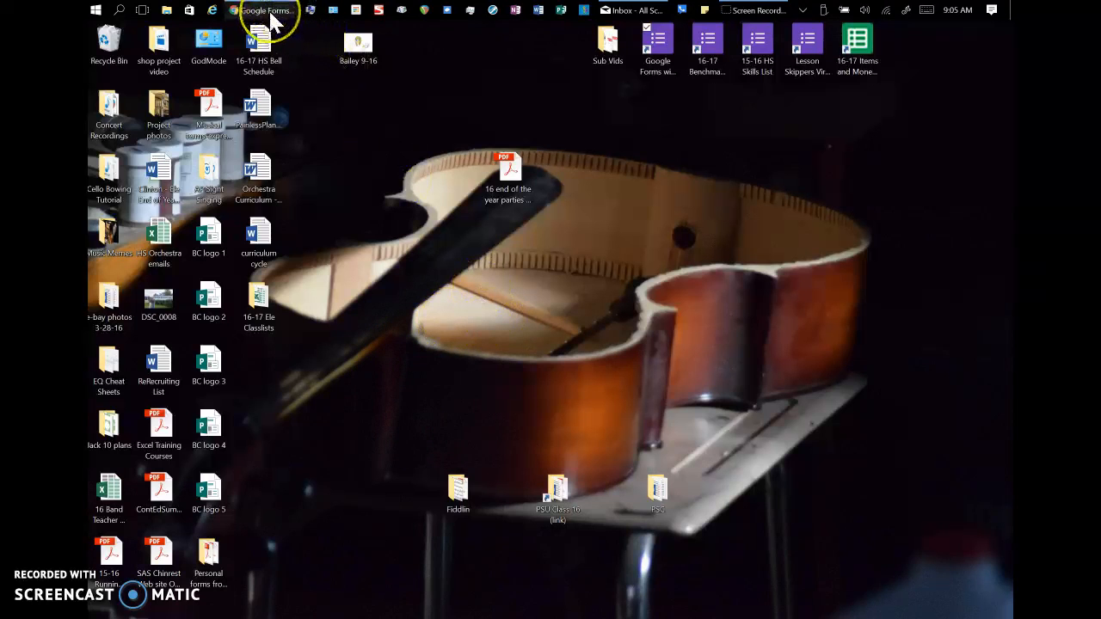
{"action": "mouse_move", "coordinate": [276, 12]}
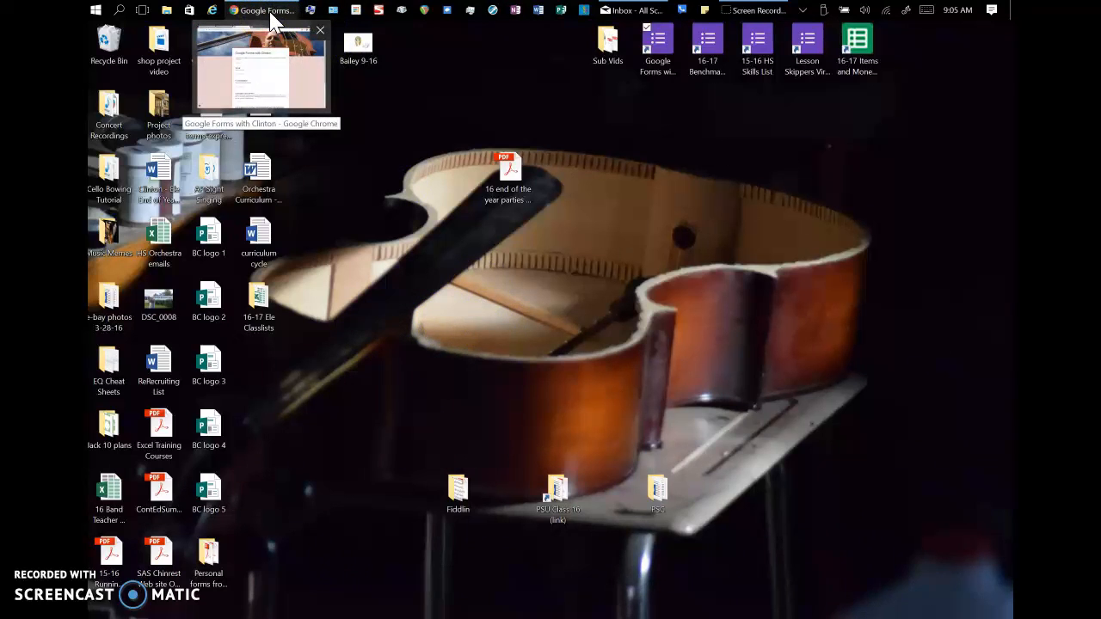
{"action": "left_click", "coordinate": [258, 66]}
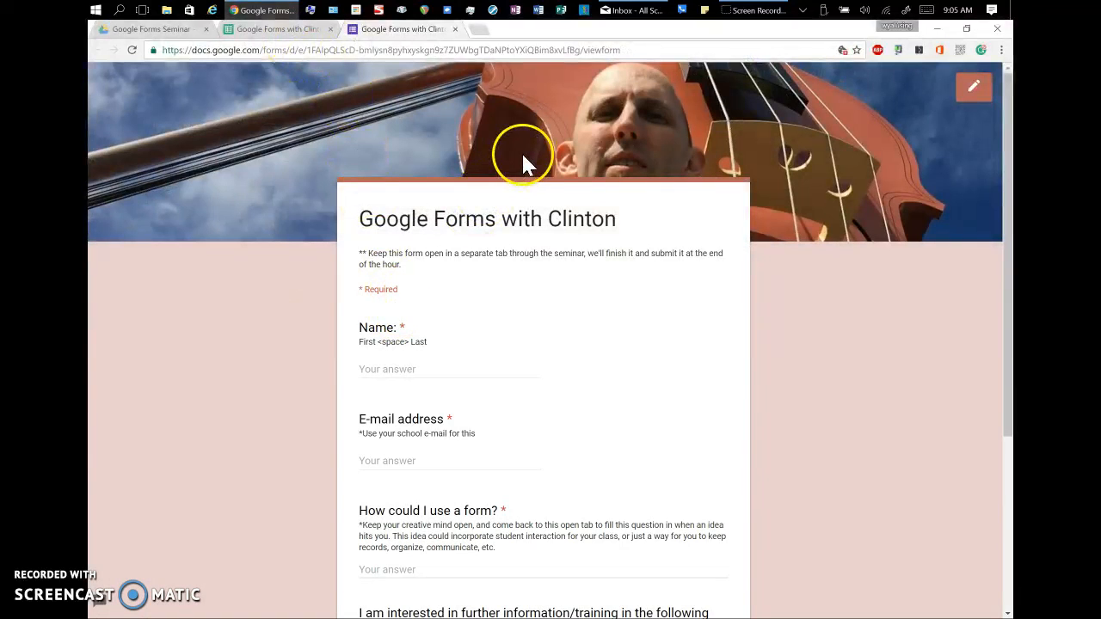
{"action": "mouse_move", "coordinate": [295, 192]}
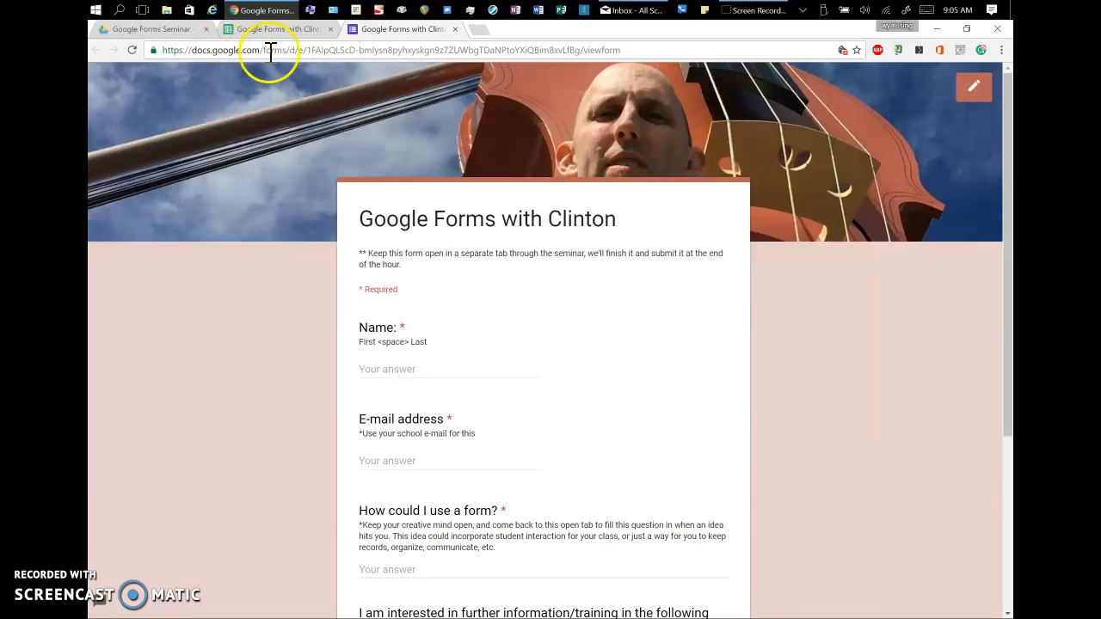
{"action": "mouse_move", "coordinate": [573, 66]}
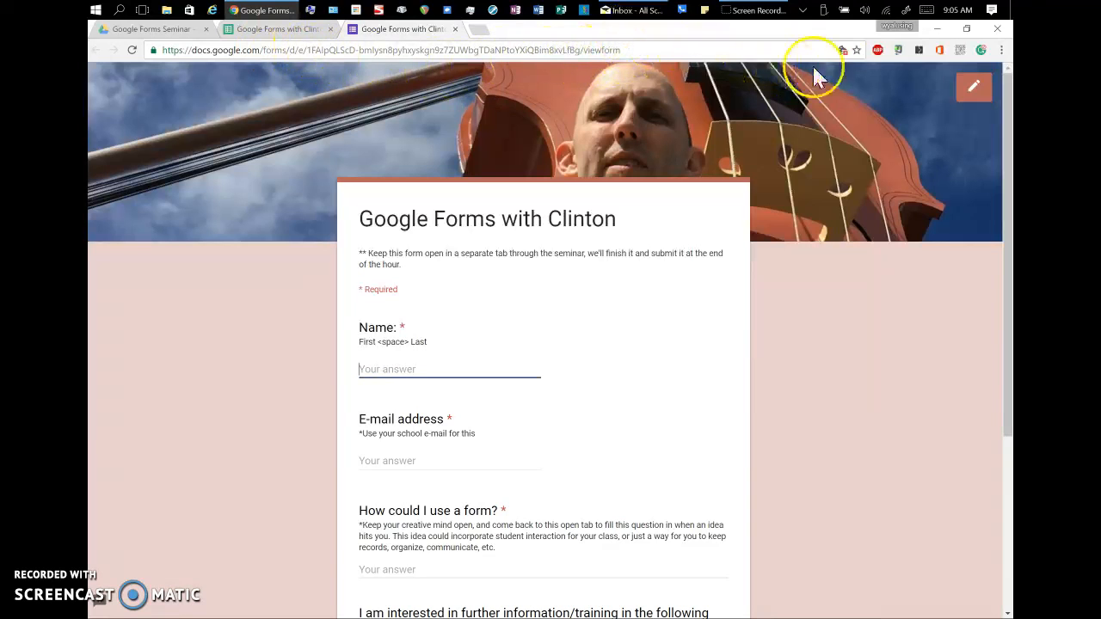
{"action": "mouse_move", "coordinate": [1004, 58]}
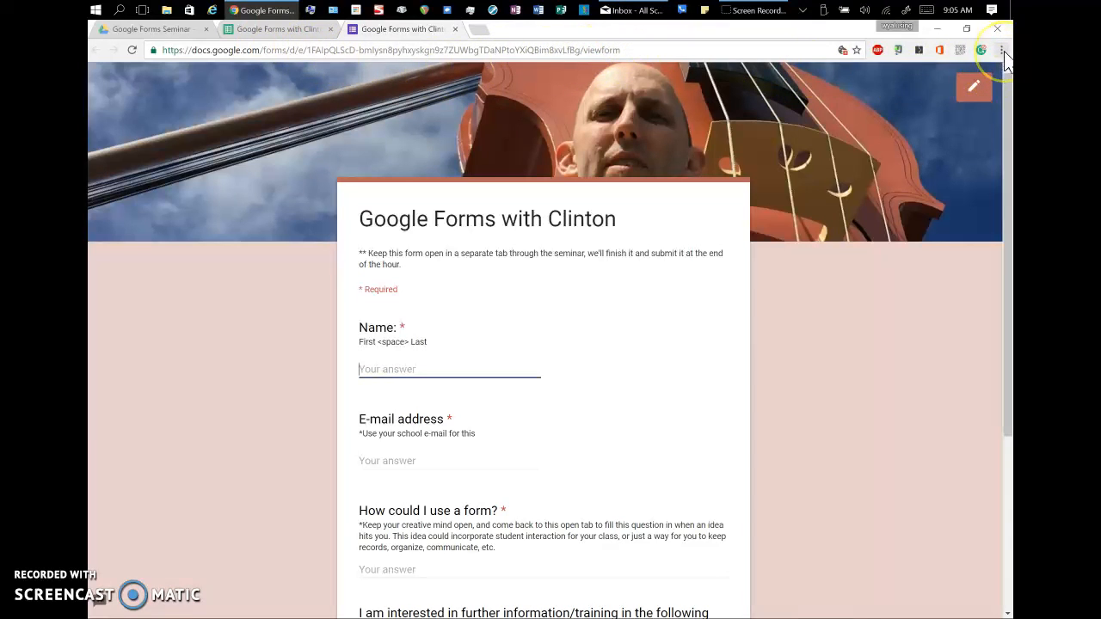
- Start Chrome's Add to desktop prompt for the form via More tools, name pre-filled
{"action": "left_click", "coordinate": [1001, 48]}
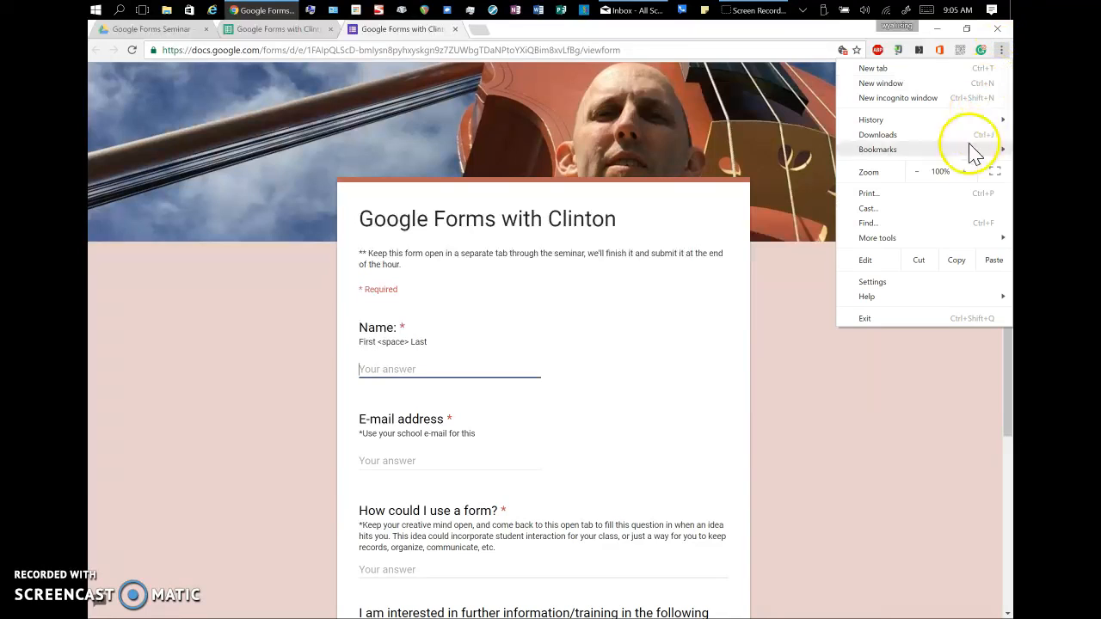
{"action": "mouse_move", "coordinate": [877, 237]}
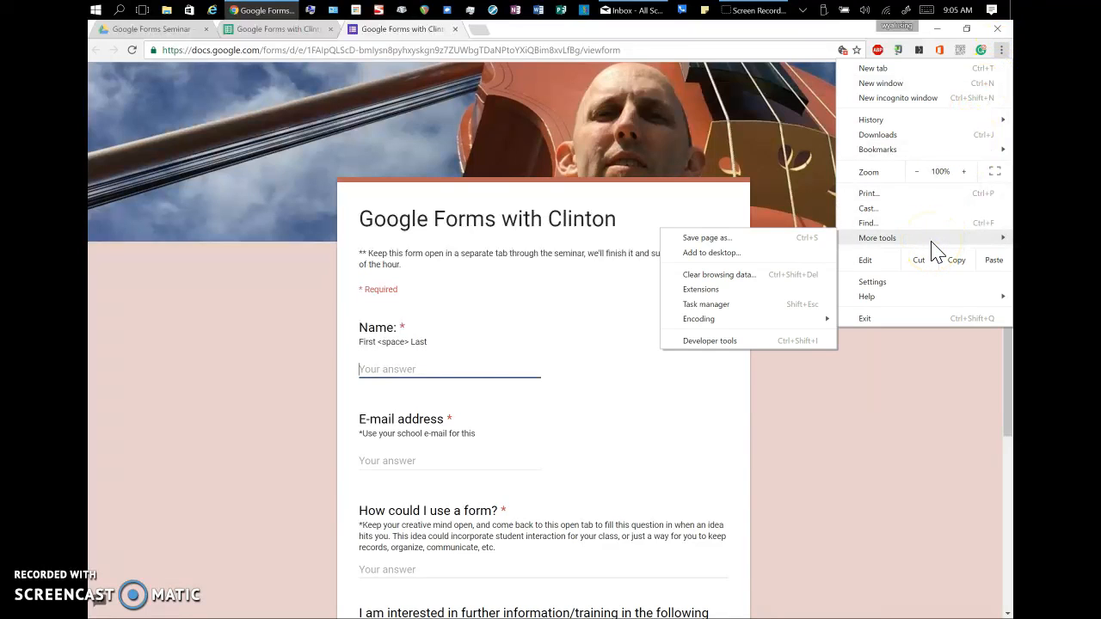
{"action": "mouse_move", "coordinate": [728, 258]}
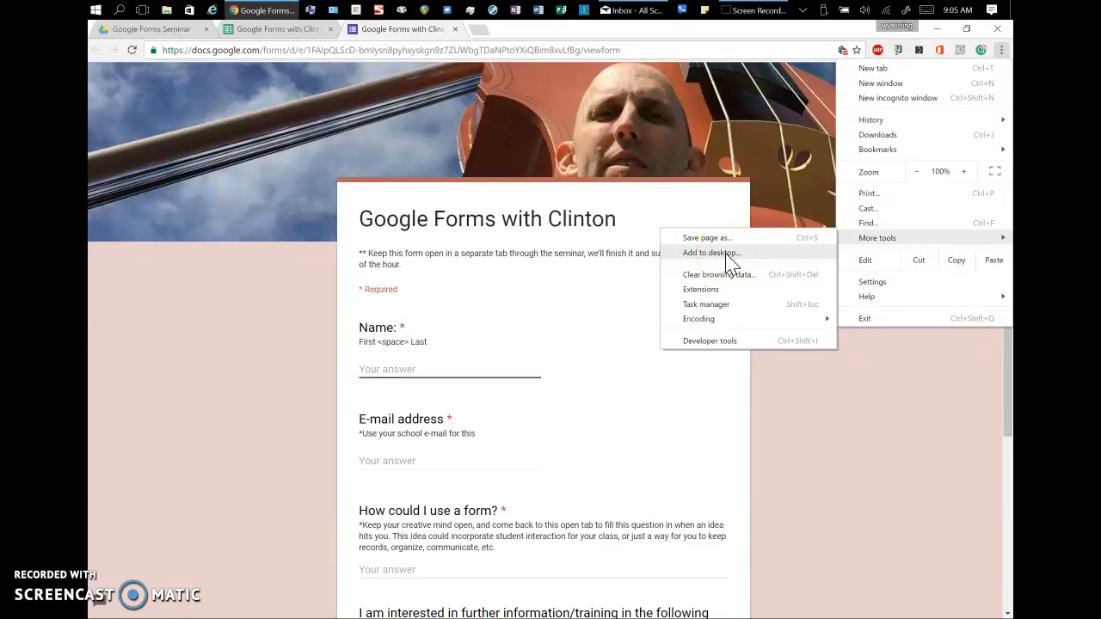
{"action": "left_click", "coordinate": [710, 251]}
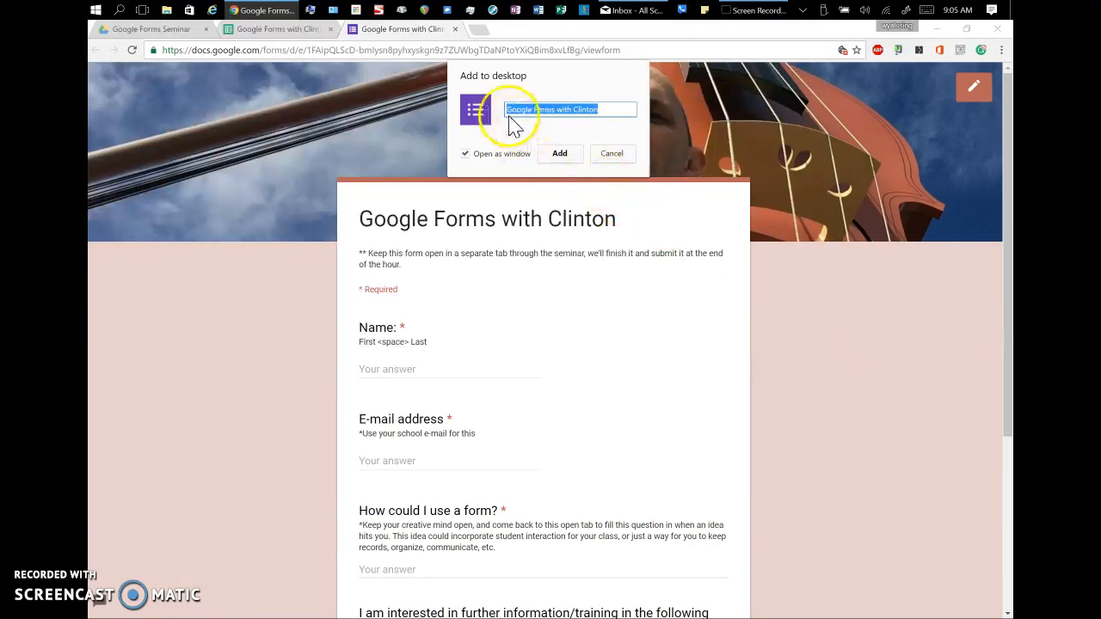
{"action": "mouse_move", "coordinate": [585, 154]}
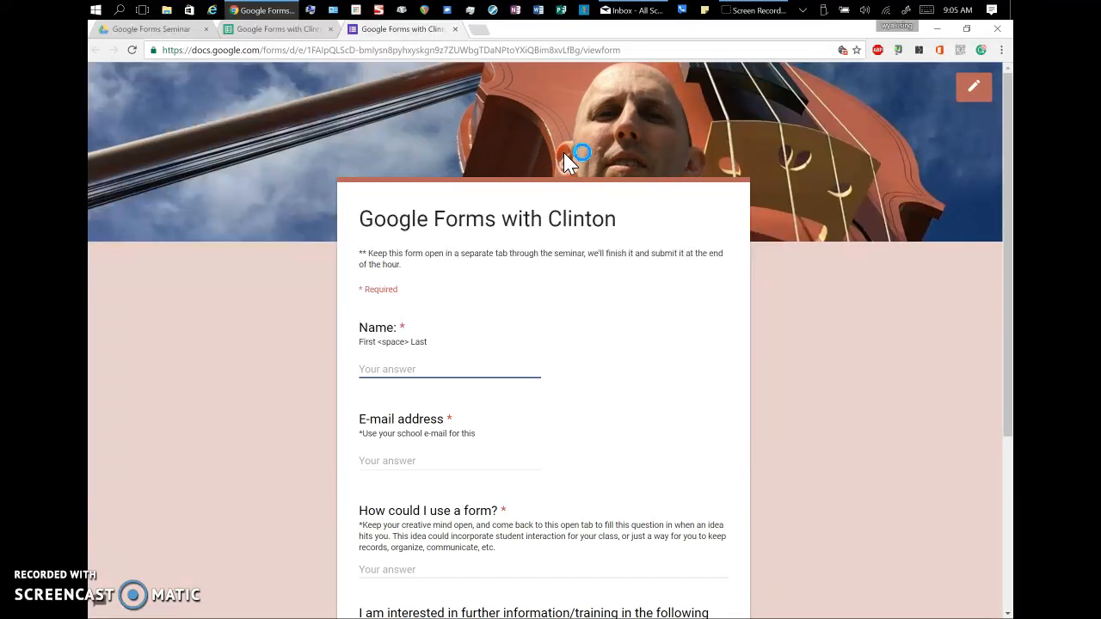
{"action": "mouse_move", "coordinate": [568, 162]}
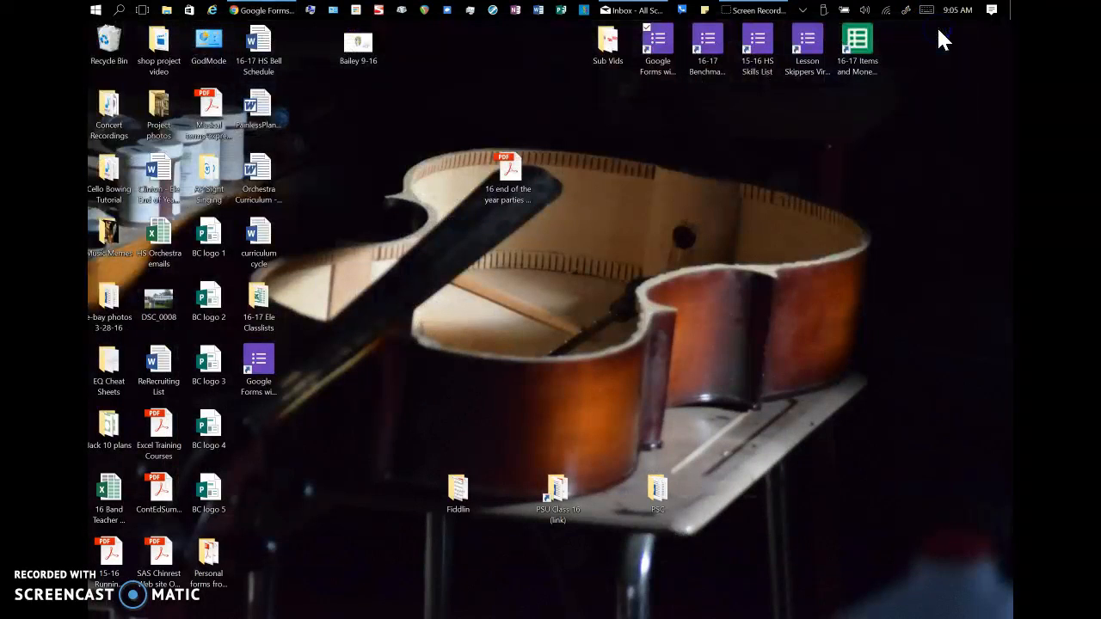
- Move the new form shortcut beside the other form icons and delete the duplicate
{"action": "left_click", "coordinate": [258, 365]}
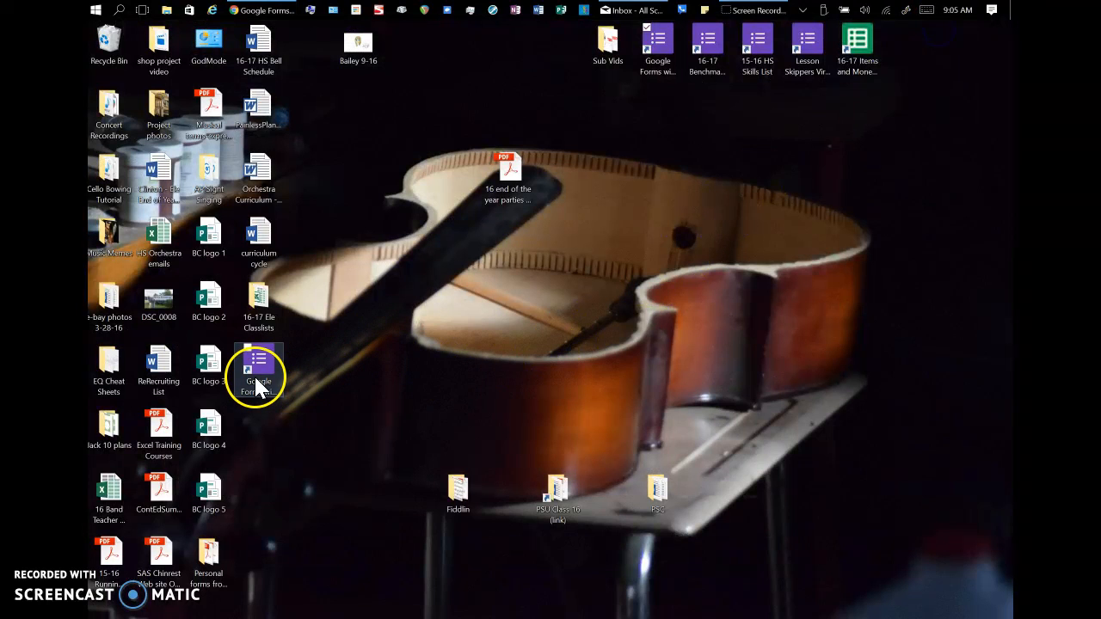
{"action": "left_click_drag", "start_coordinate": [258, 370], "coordinate": [422, 335]}
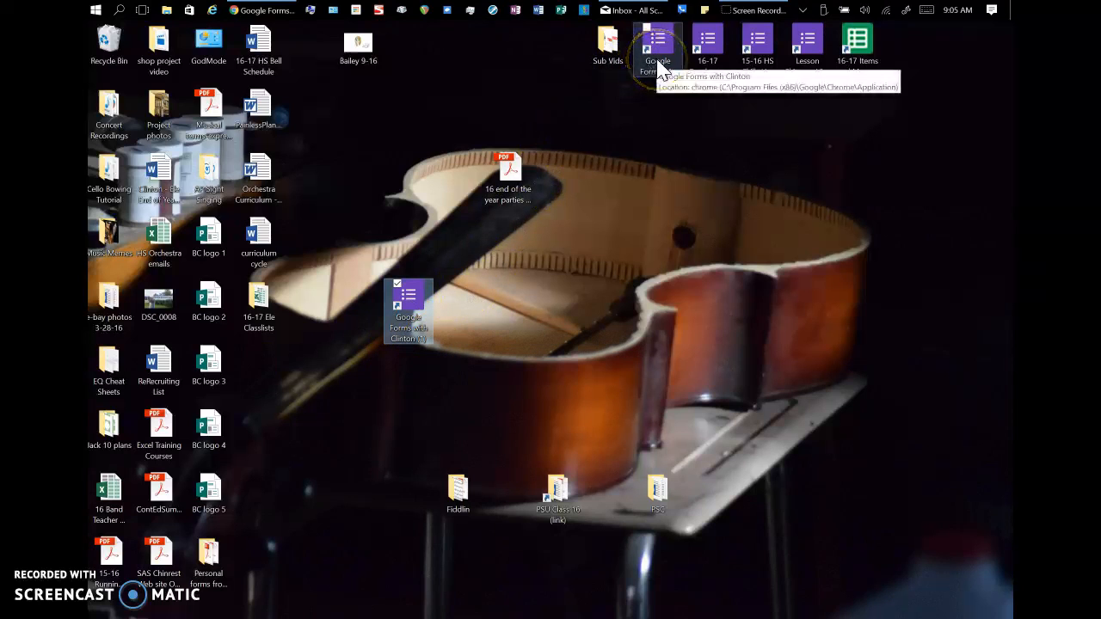
{"action": "mouse_move", "coordinate": [396, 302]}
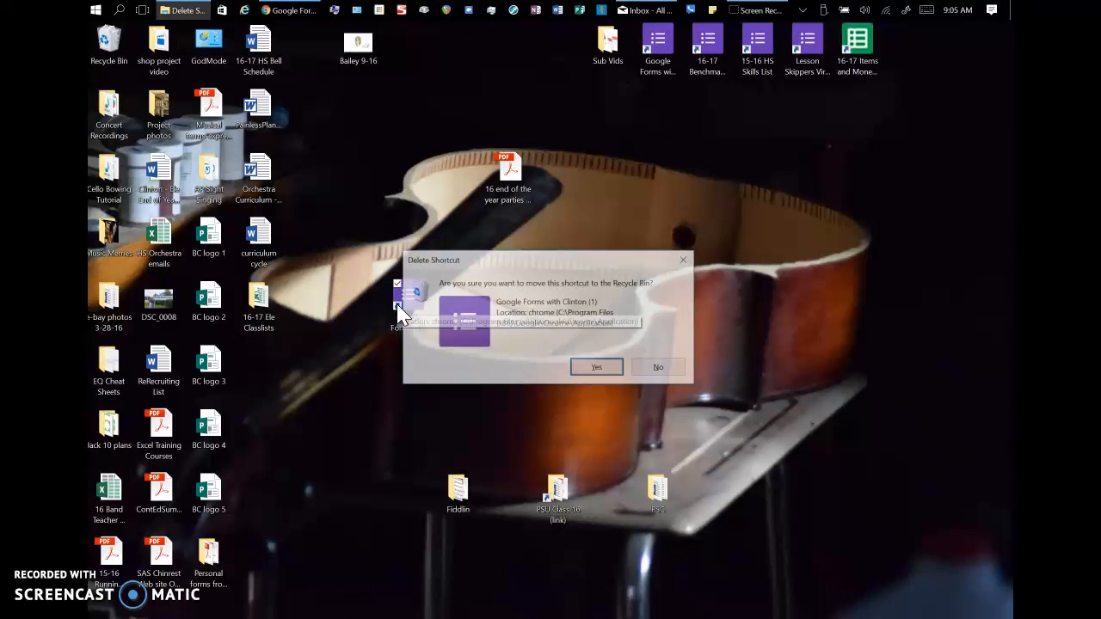
{"action": "left_click", "coordinate": [595, 366]}
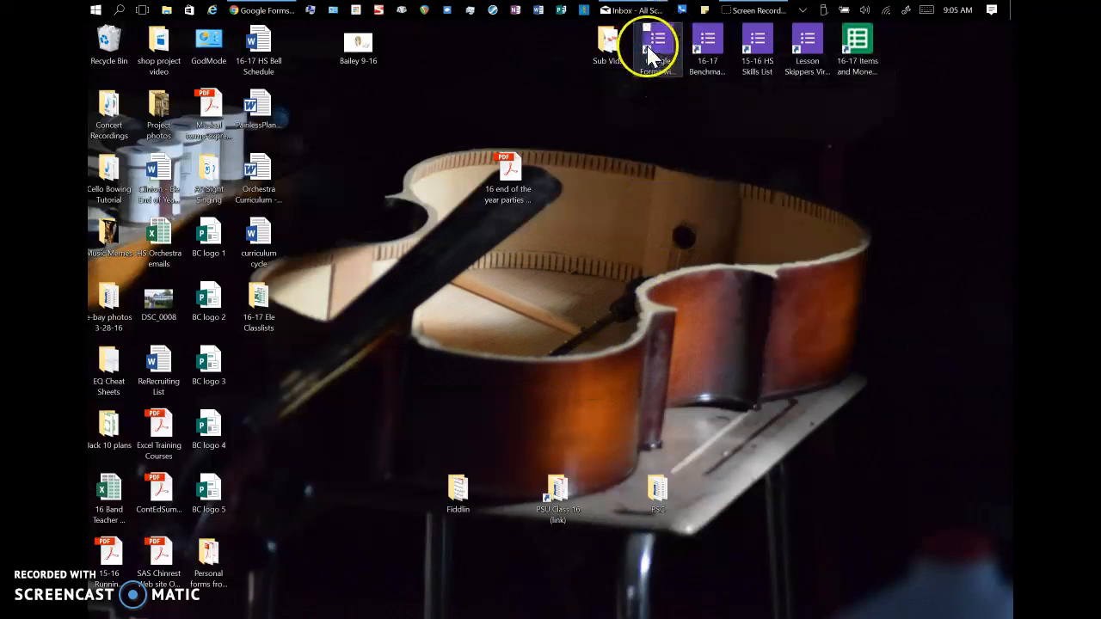
{"action": "mouse_move", "coordinate": [654, 48]}
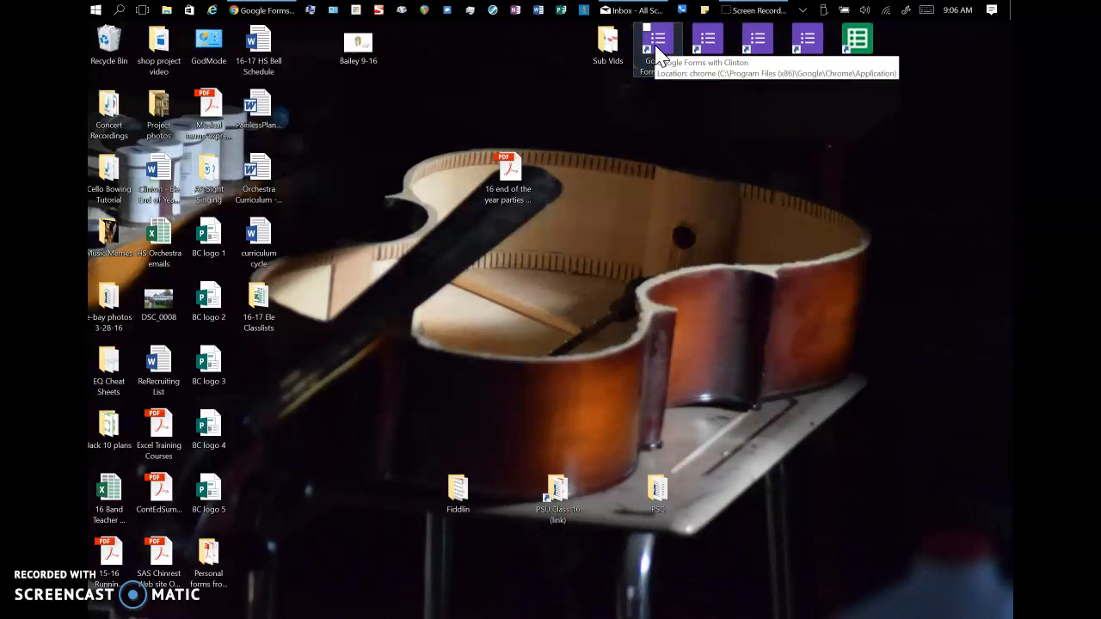
{"action": "right_click", "coordinate": [657, 38]}
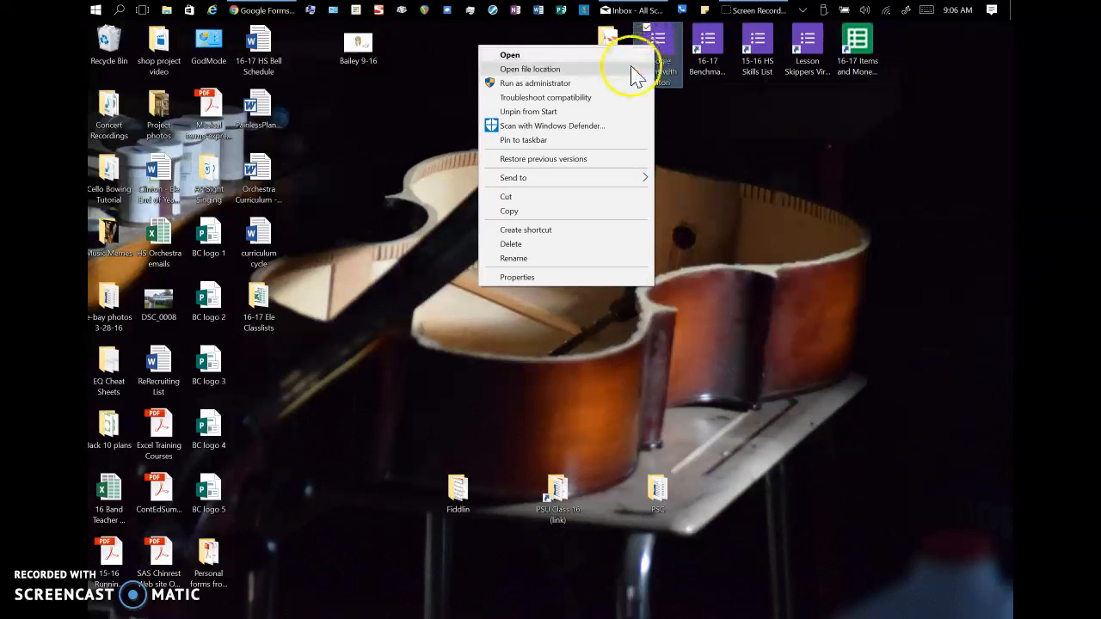
{"action": "mouse_move", "coordinate": [549, 137]}
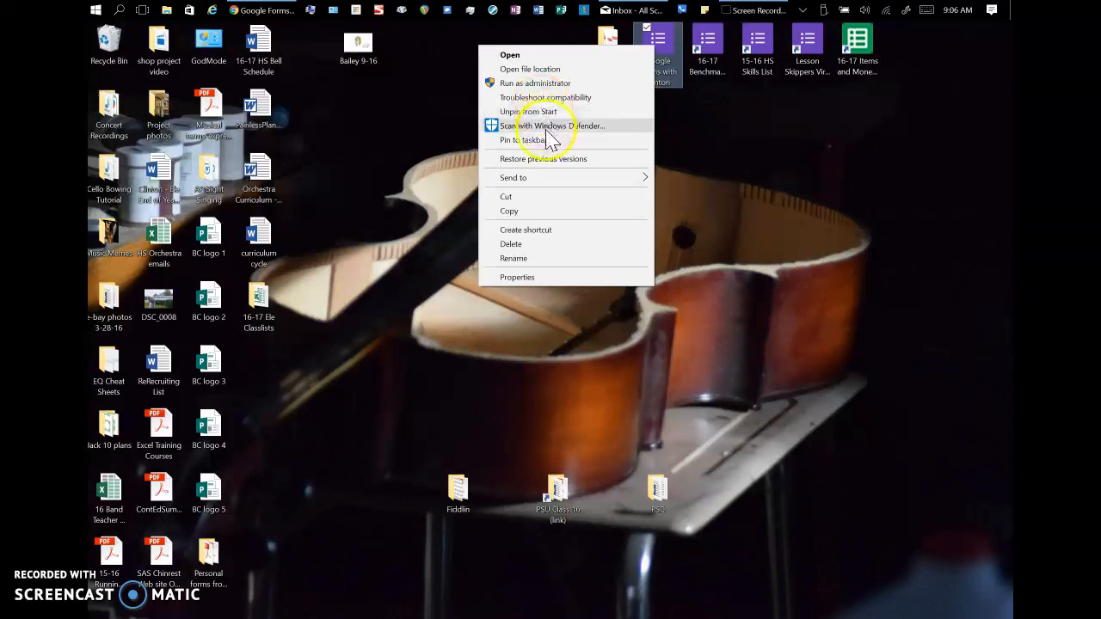
{"action": "mouse_move", "coordinate": [525, 112]}
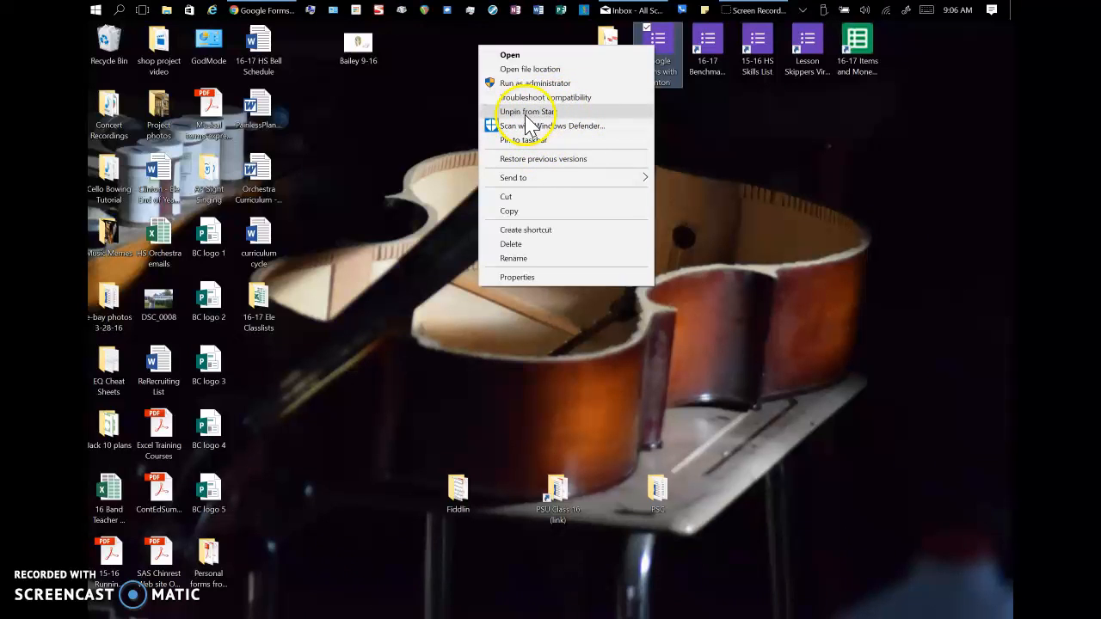
{"action": "mouse_move", "coordinate": [530, 146]}
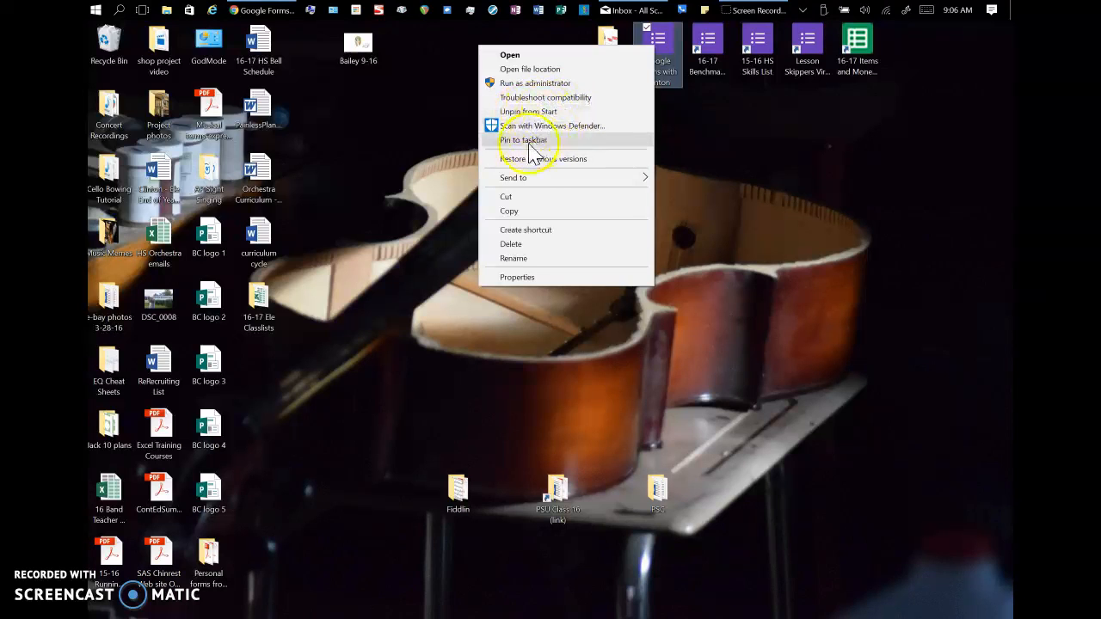
{"action": "mouse_move", "coordinate": [441, 15]}
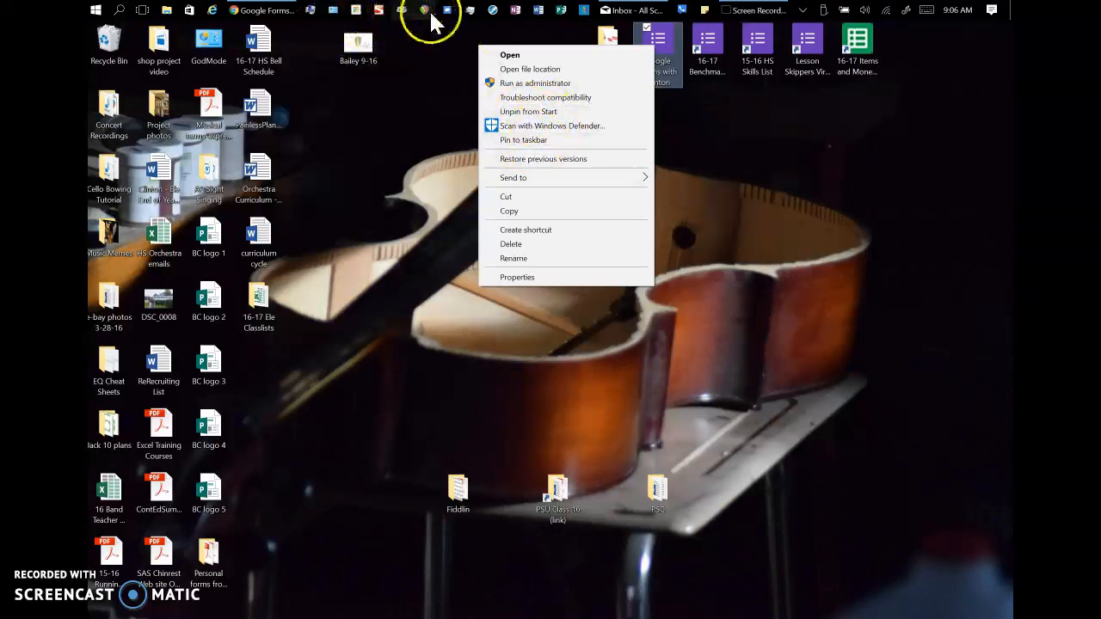
{"action": "mouse_move", "coordinate": [753, 15]}
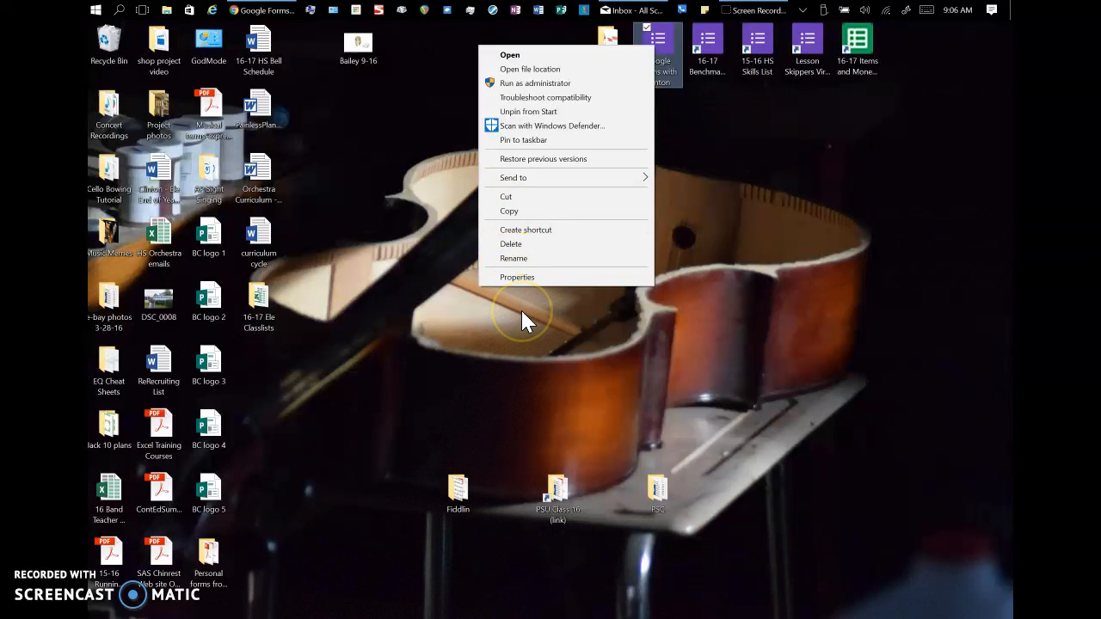
{"action": "mouse_move", "coordinate": [671, 48]}
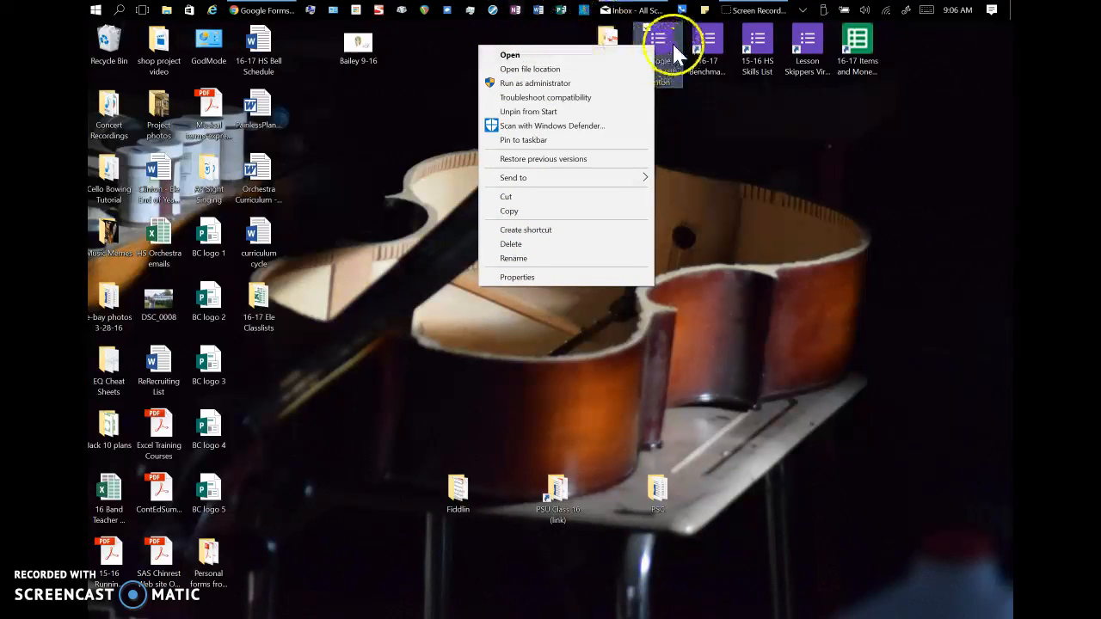
{"action": "mouse_move", "coordinate": [892, 310]}
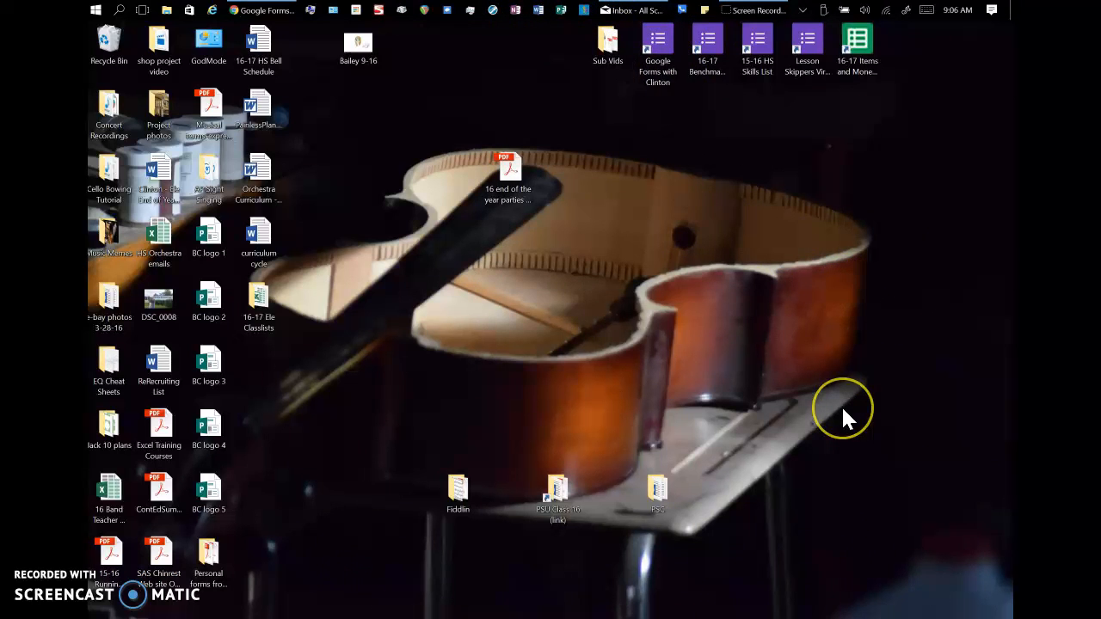
- Launch the form from its pinned 'Google Forms with Clinton' Start tile under School Procedures
{"action": "left_click", "coordinate": [96, 11]}
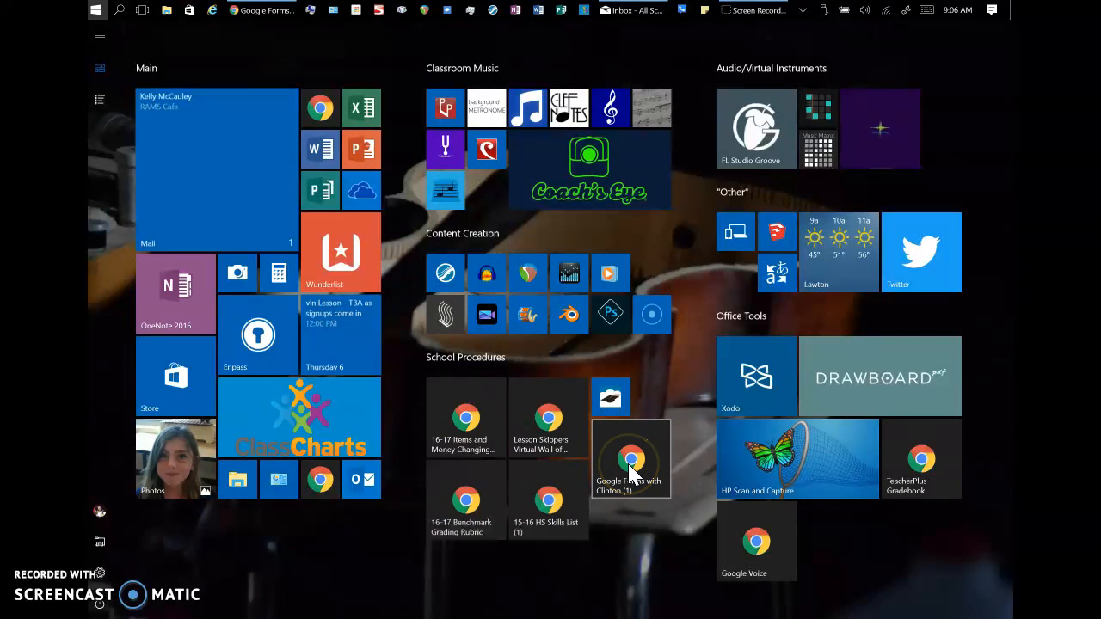
{"action": "left_click", "coordinate": [630, 457]}
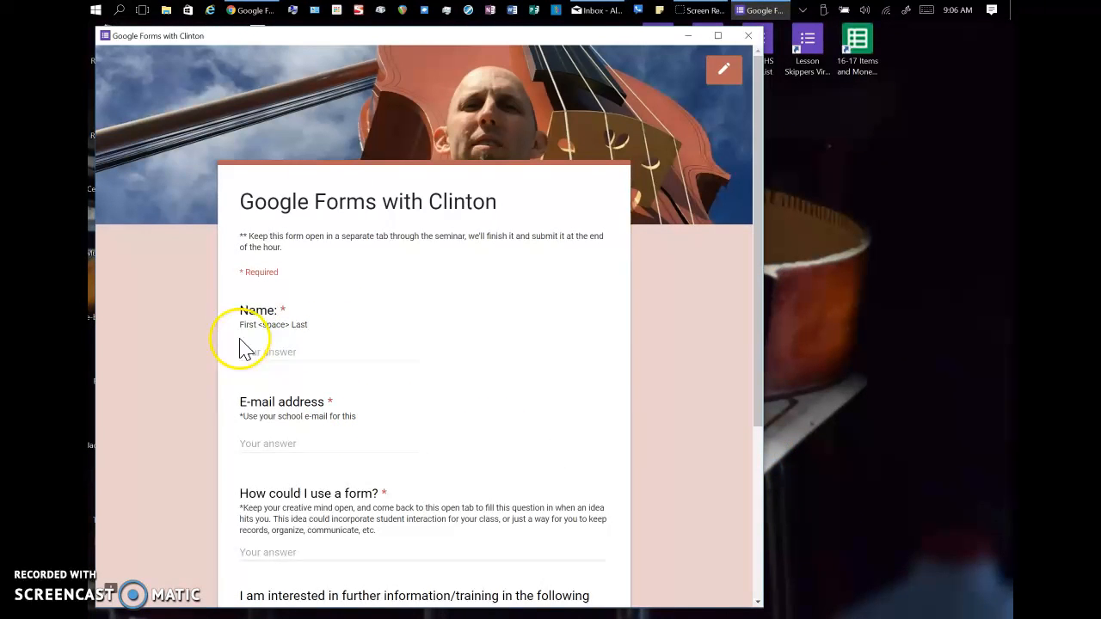
{"action": "mouse_move", "coordinate": [740, 36]}
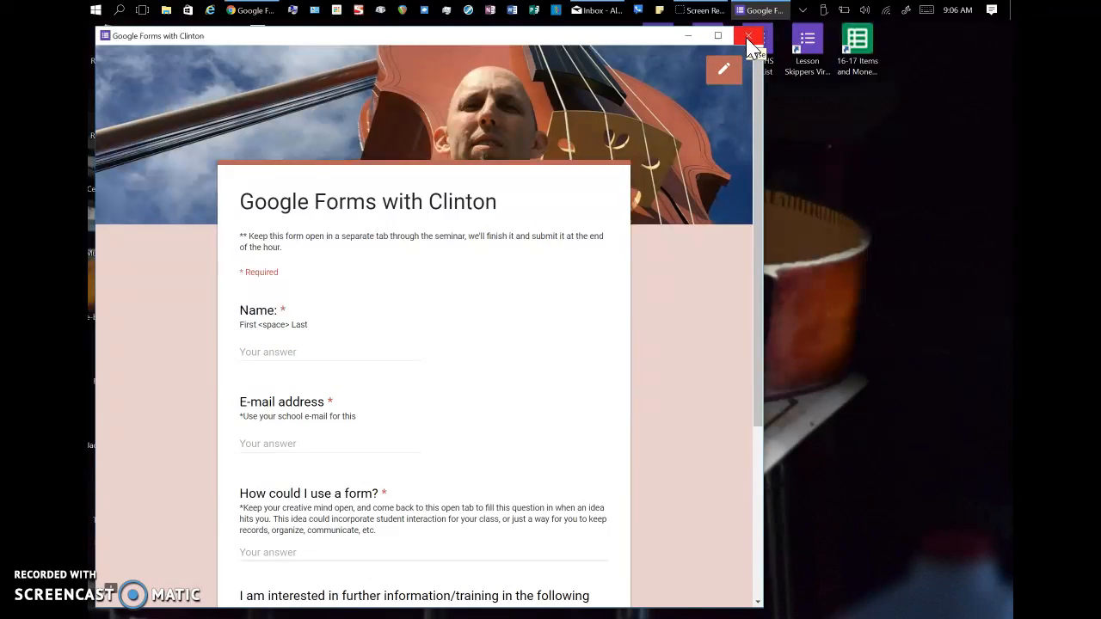
{"action": "mouse_move", "coordinate": [750, 44]}
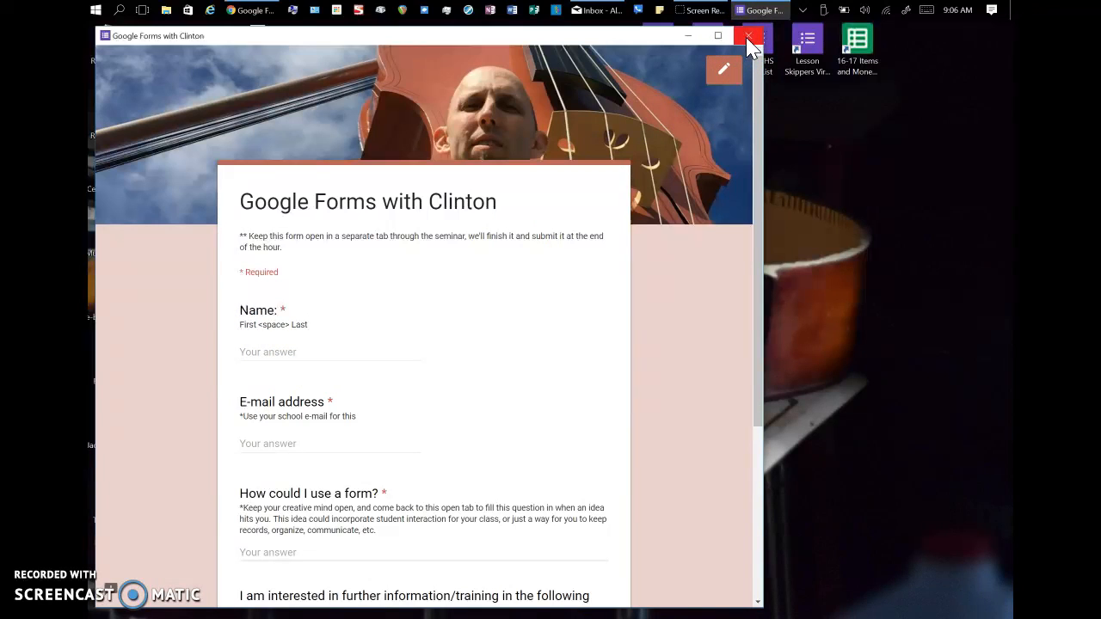
- Close the standalone form window and reopen Start showing the pinned form tile
{"action": "left_click", "coordinate": [749, 35]}
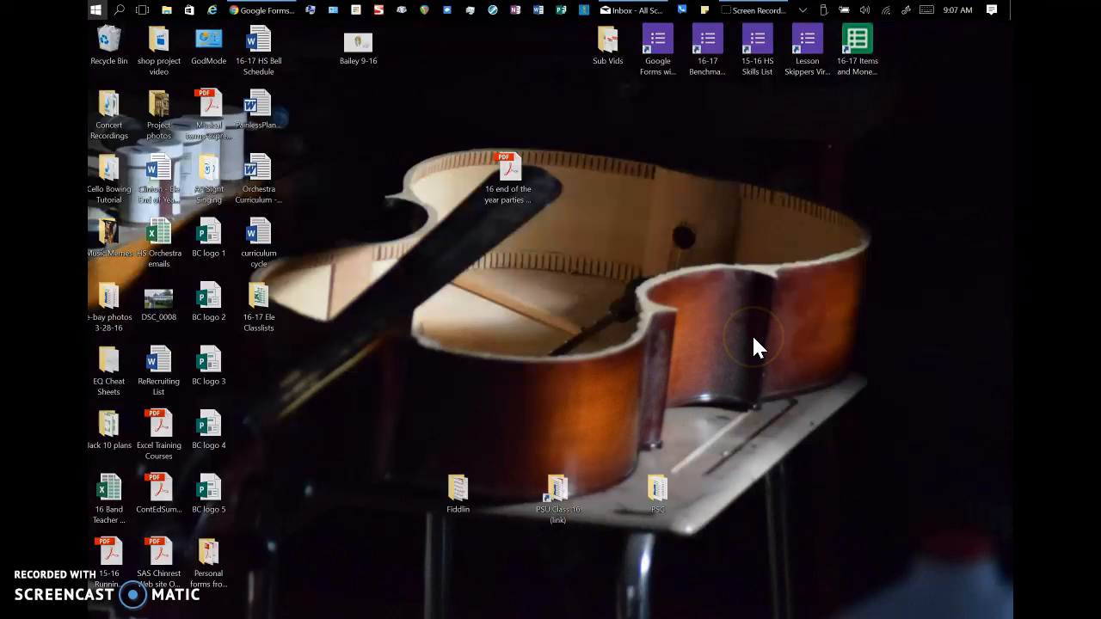
{"action": "left_click", "coordinate": [96, 10]}
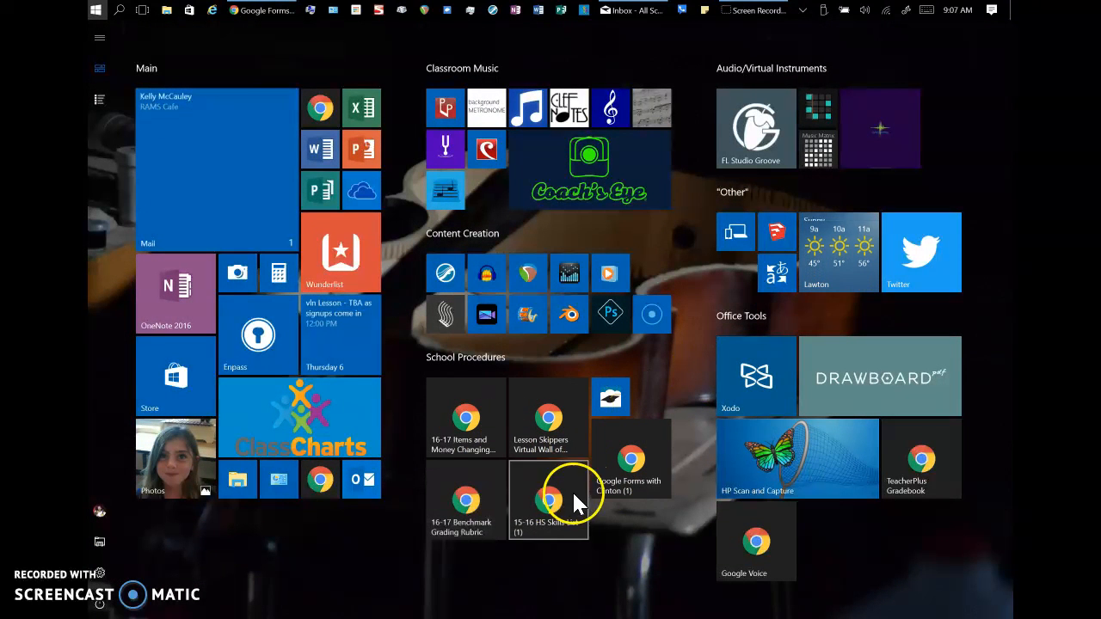
{"action": "mouse_move", "coordinate": [548, 430]}
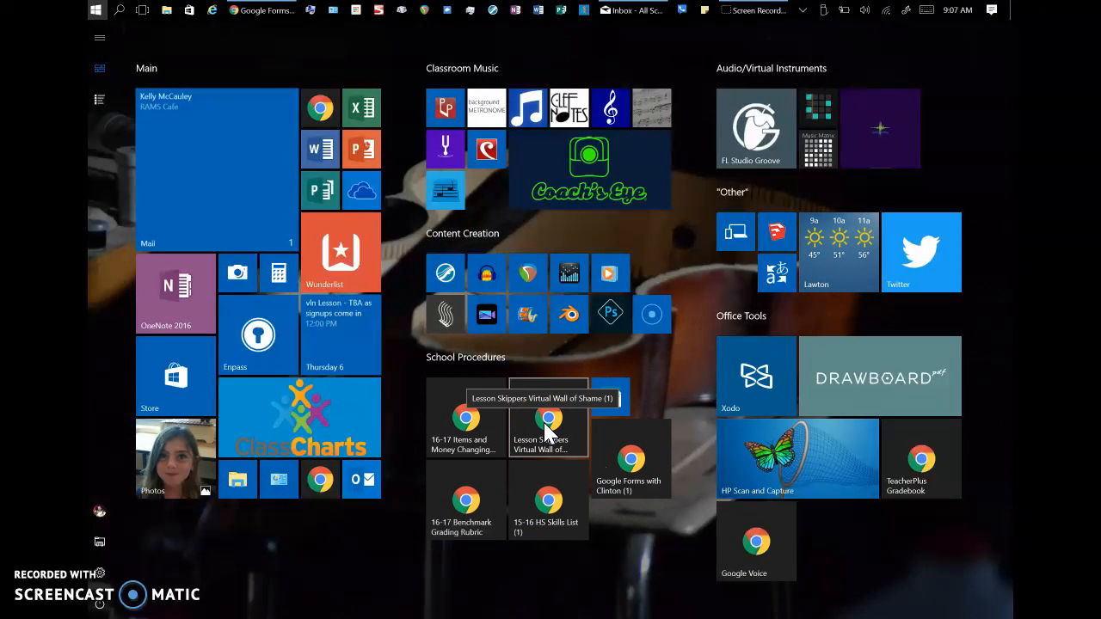